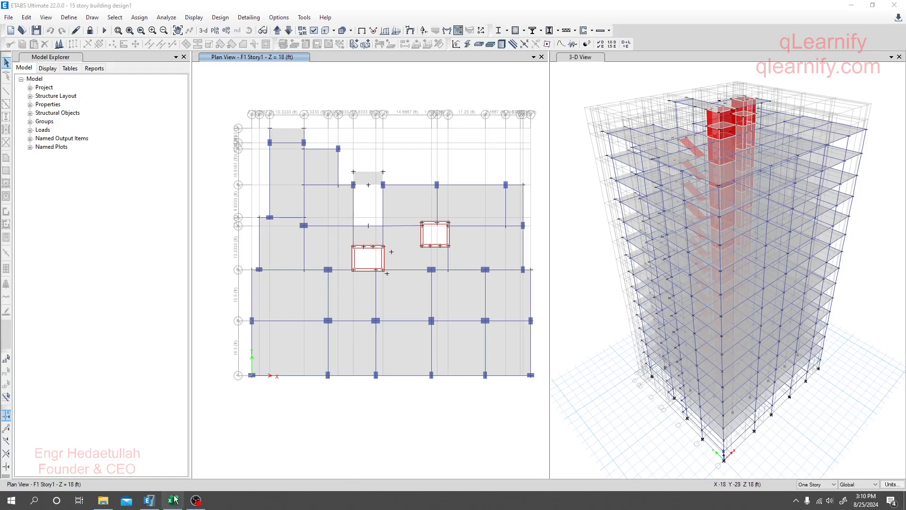
# Step: Switch to the Excel workbook and scroll to the X-direction stiffness irregularity table
pyautogui.click(172, 501)
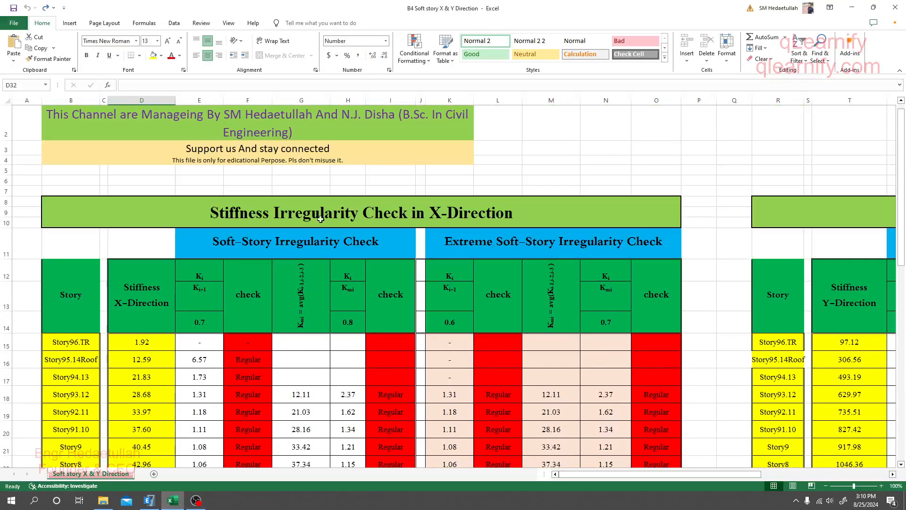
pyautogui.moveTo(251, 231)
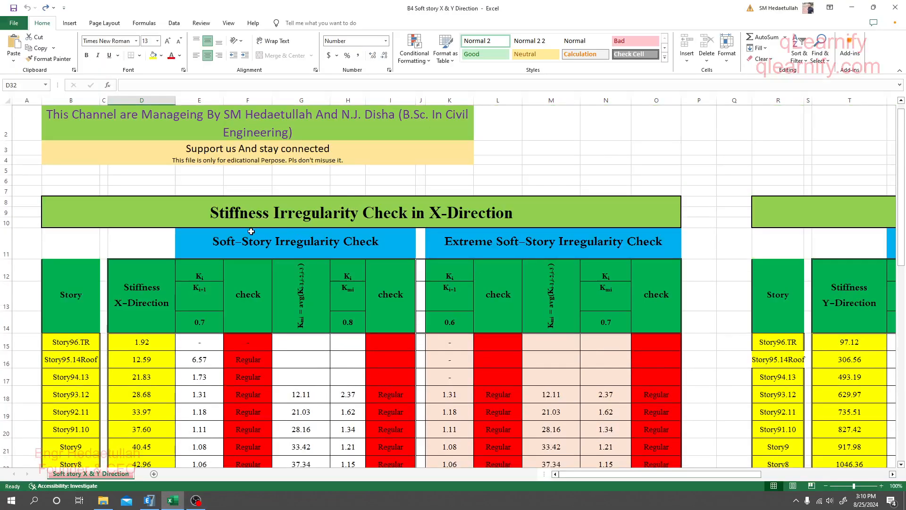
pyautogui.moveTo(499, 251)
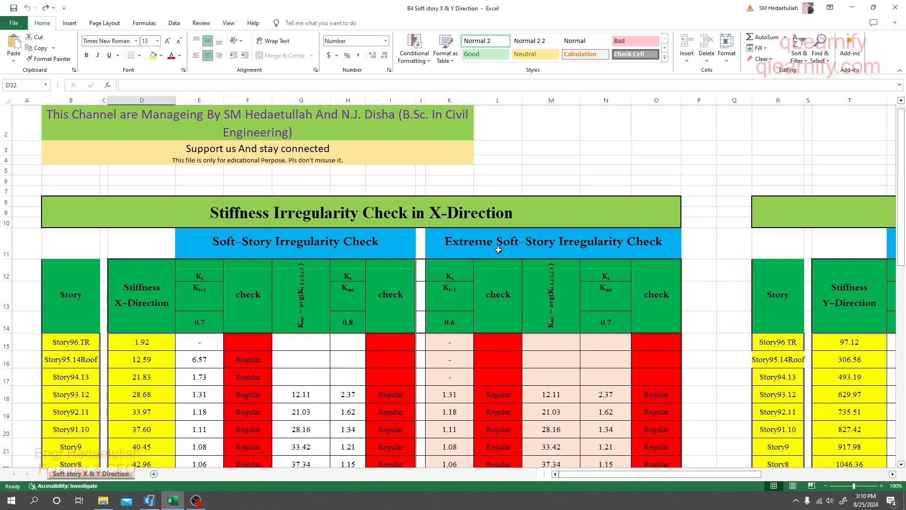
pyautogui.moveTo(596, 246)
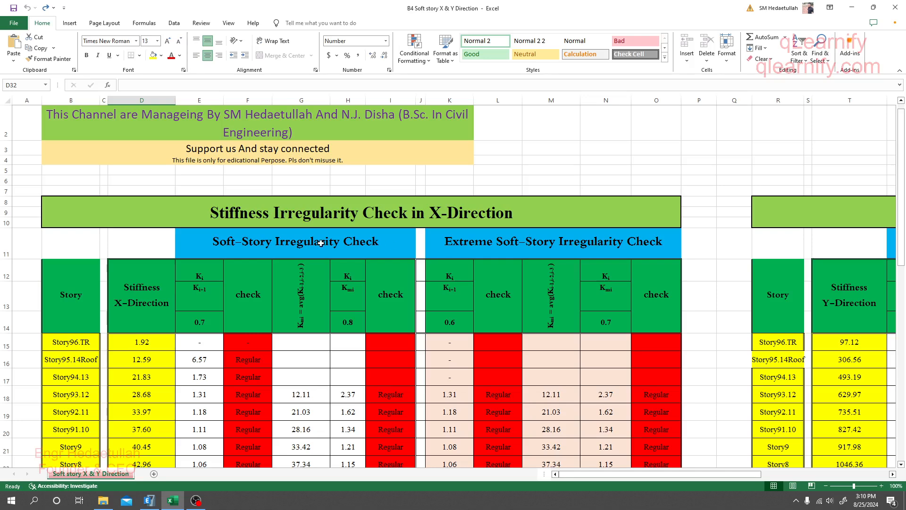
pyautogui.moveTo(328, 220)
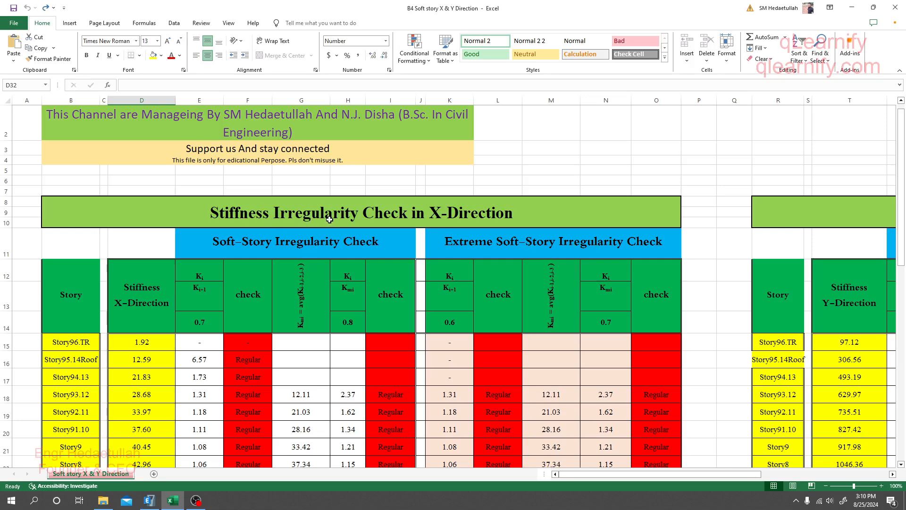
pyautogui.scroll(-3)
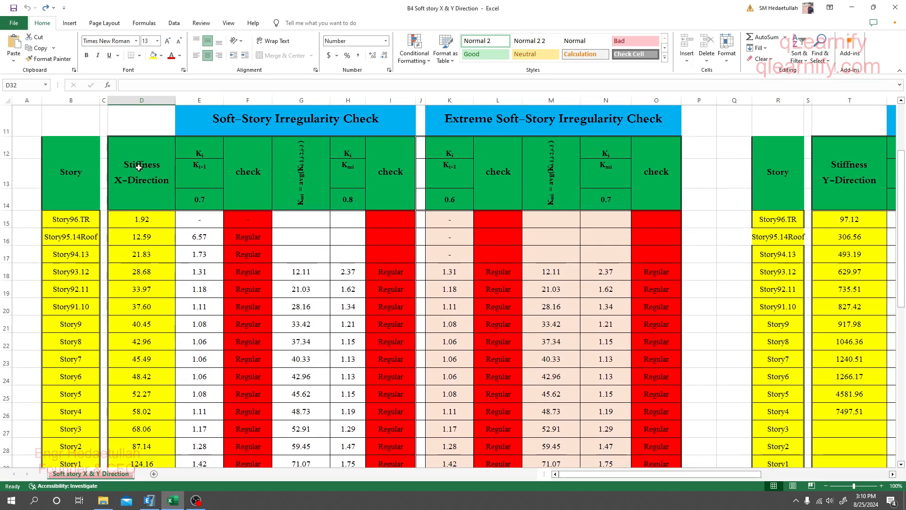
pyautogui.scroll(-3)
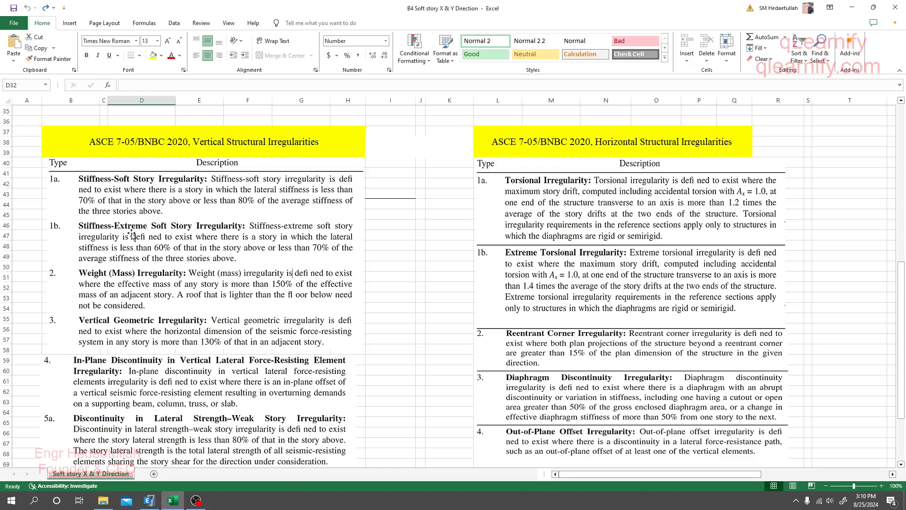
pyautogui.moveTo(204, 227)
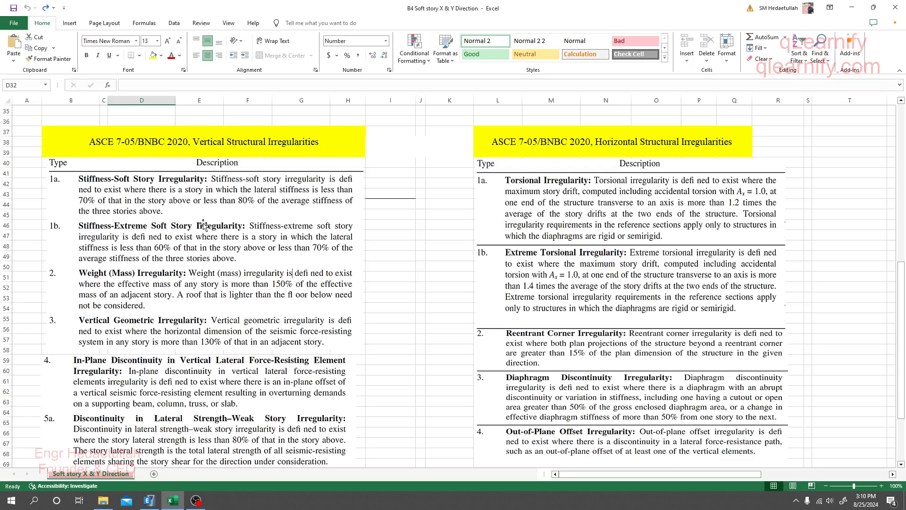
pyautogui.moveTo(283, 216)
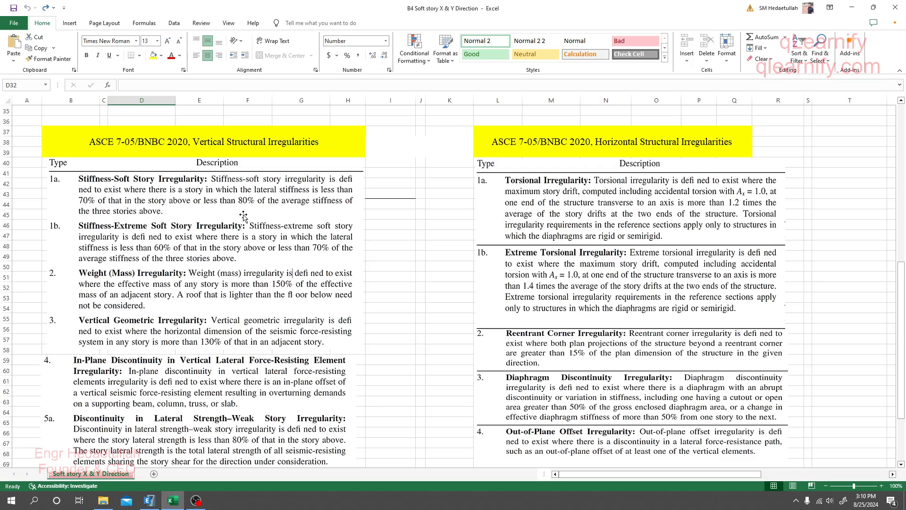
pyautogui.moveTo(248, 224)
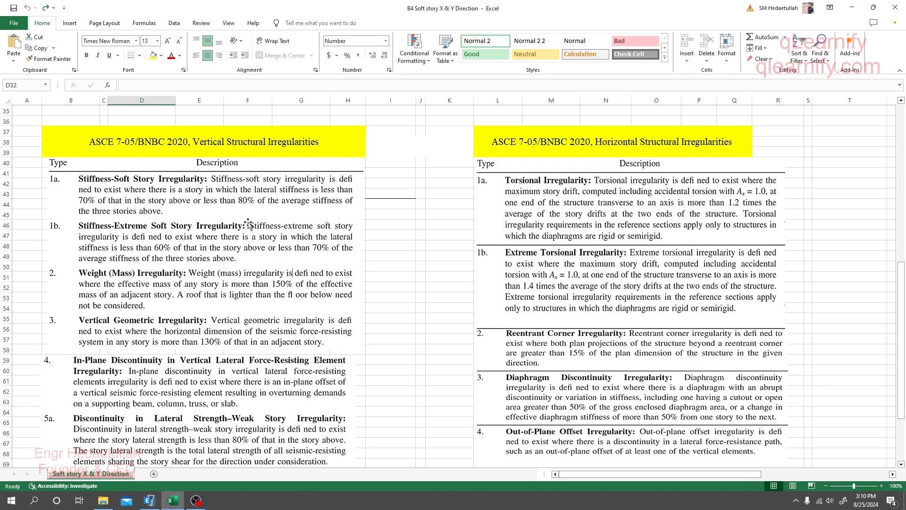
pyautogui.moveTo(221, 285)
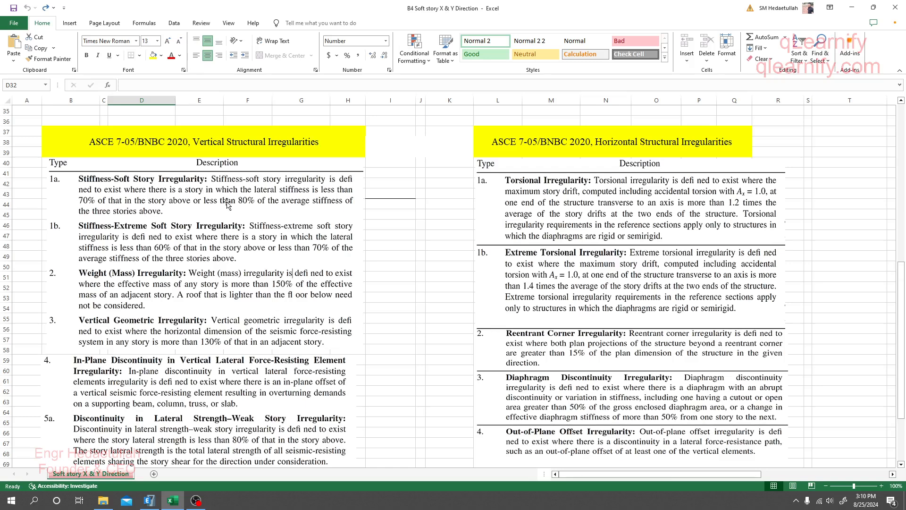
pyautogui.moveTo(246, 211)
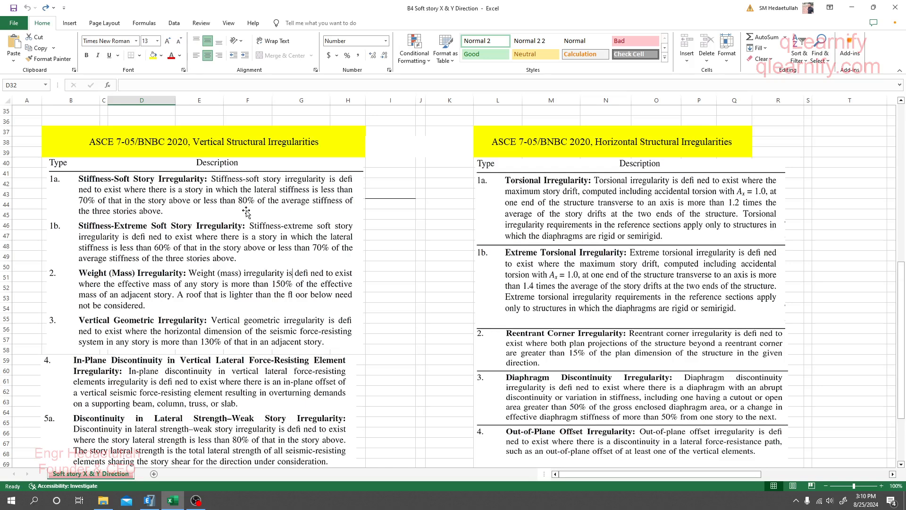
pyautogui.moveTo(258, 217)
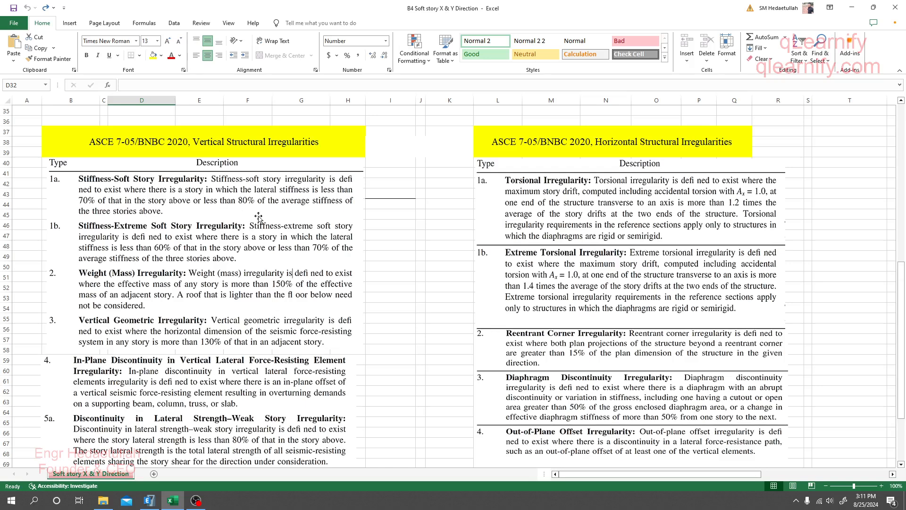
pyautogui.scroll(-3)
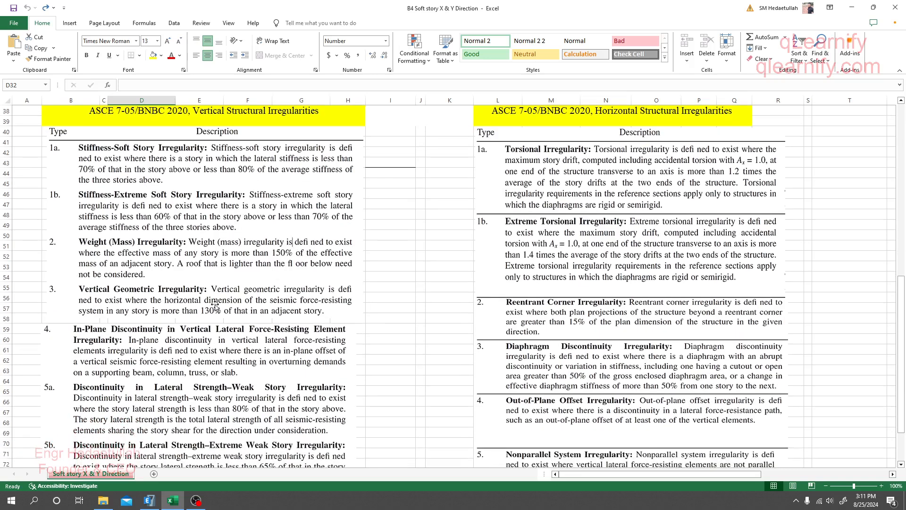
pyautogui.moveTo(230, 310)
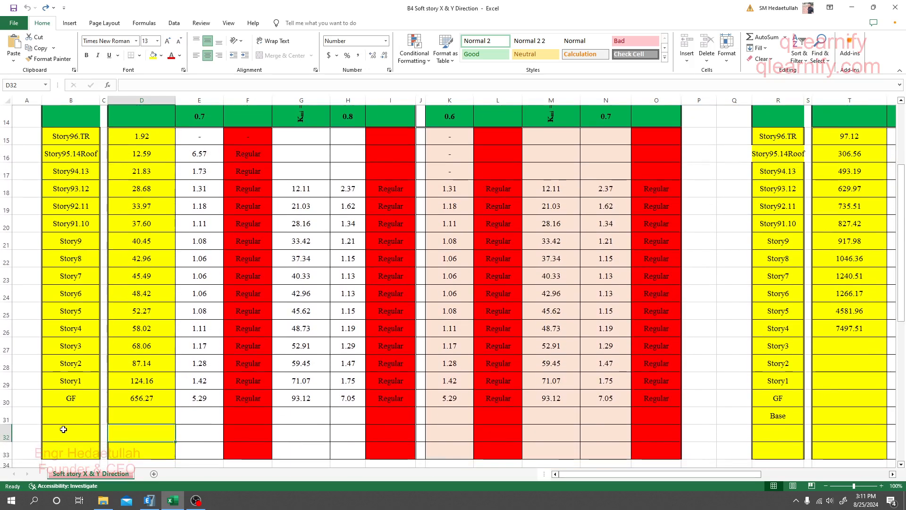
# Step: Locate Table: Story Stiffness under Analysis Results > Structure Output > Other Output Items in ETABS
pyautogui.click(148, 500)
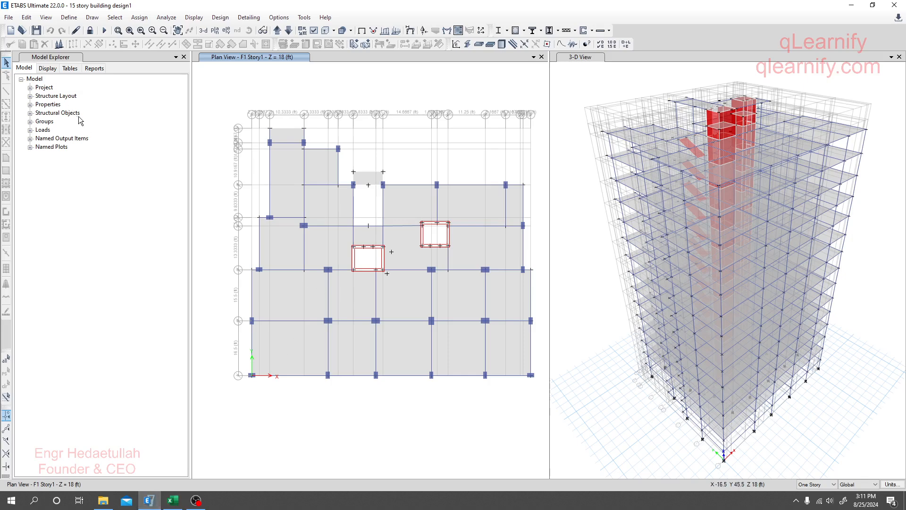
pyautogui.click(69, 68)
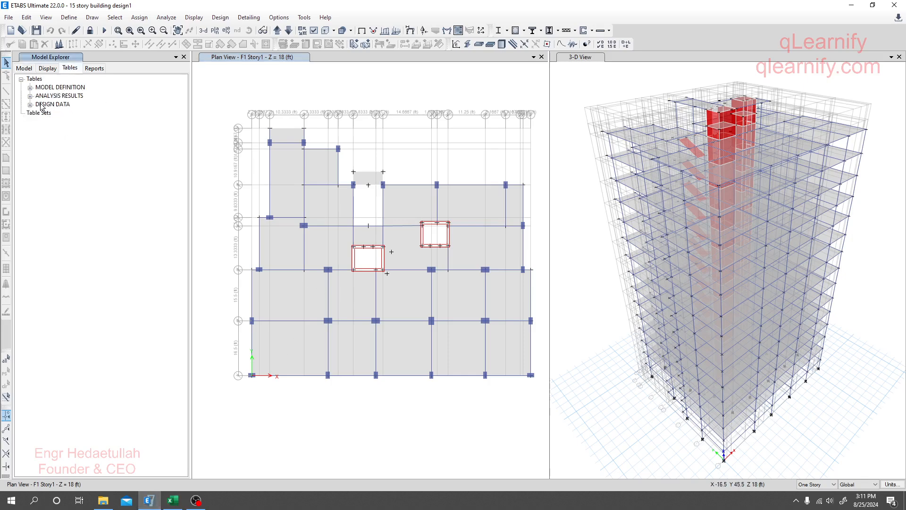
pyautogui.click(31, 95)
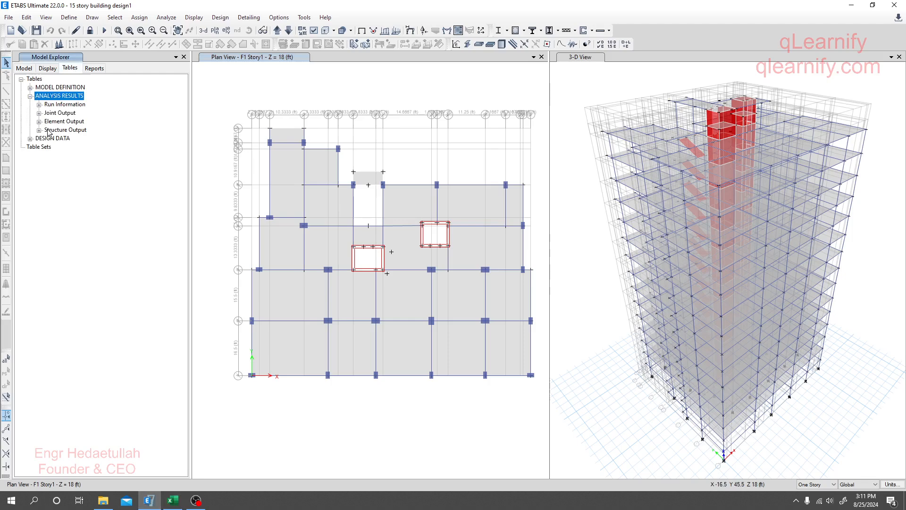
pyautogui.click(37, 129)
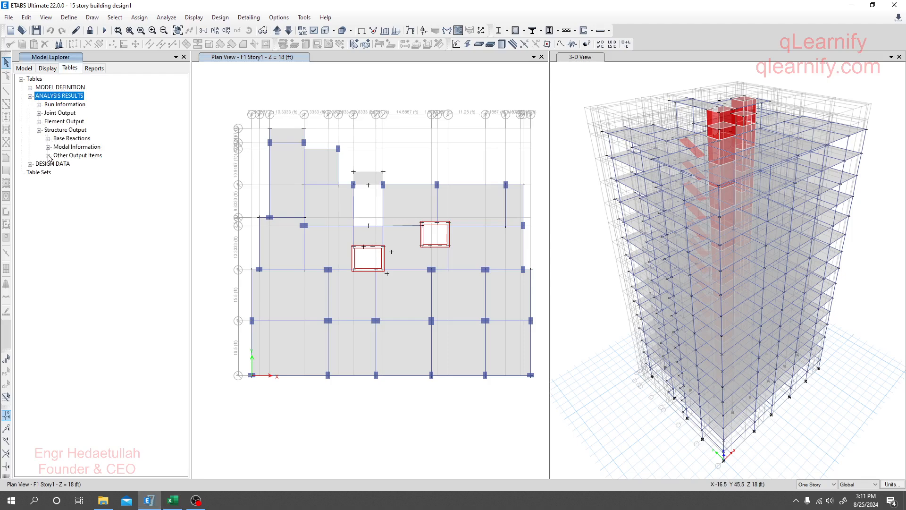
pyautogui.click(42, 155)
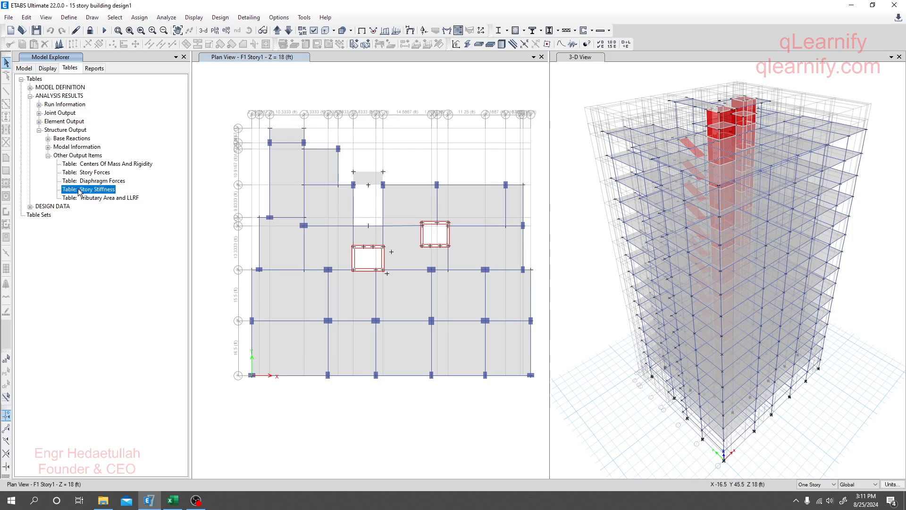
pyautogui.rightClick(88, 189)
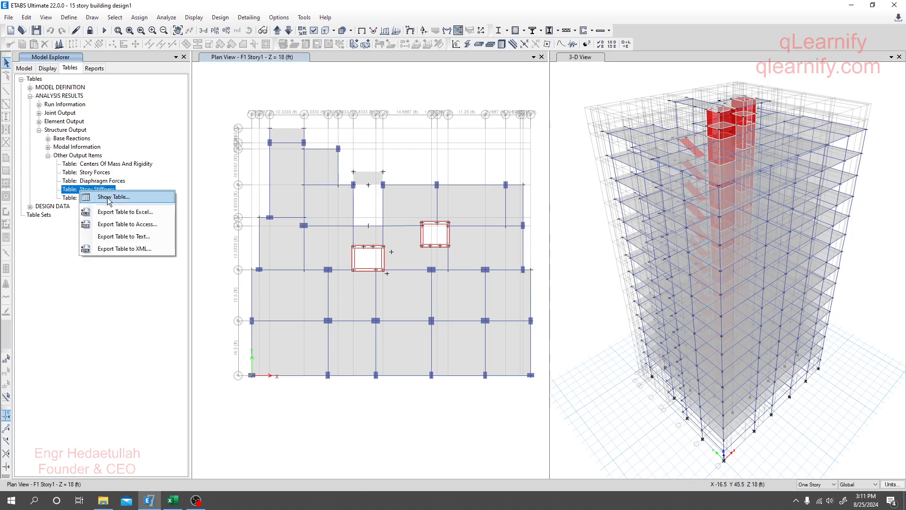
# Step: Show the Story Stiffness table filtered to Output Case Ehx, Step Number 1, leaving 16 story rows
pyautogui.click(112, 197)
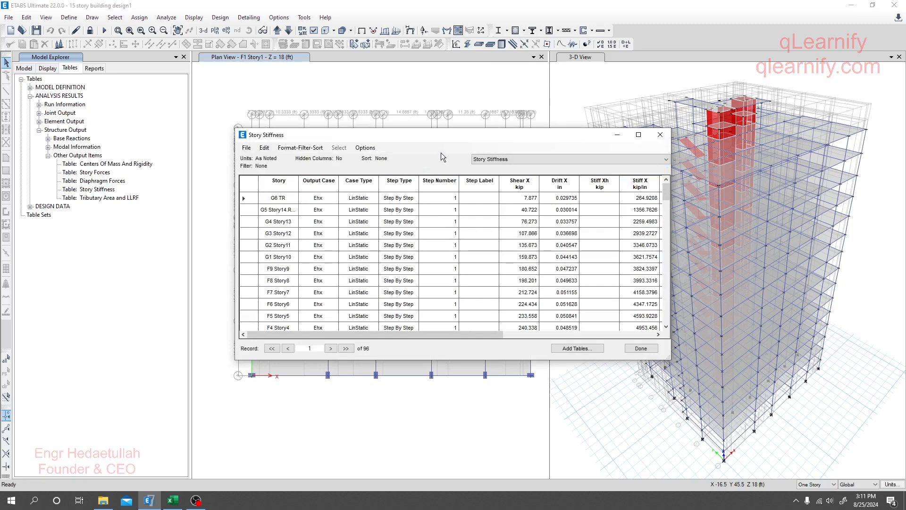
pyautogui.moveTo(327, 270)
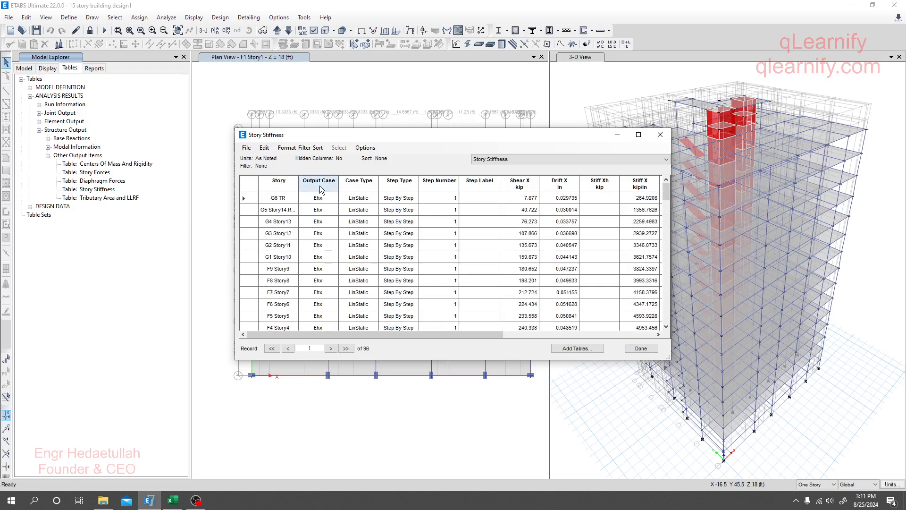
pyautogui.click(319, 180)
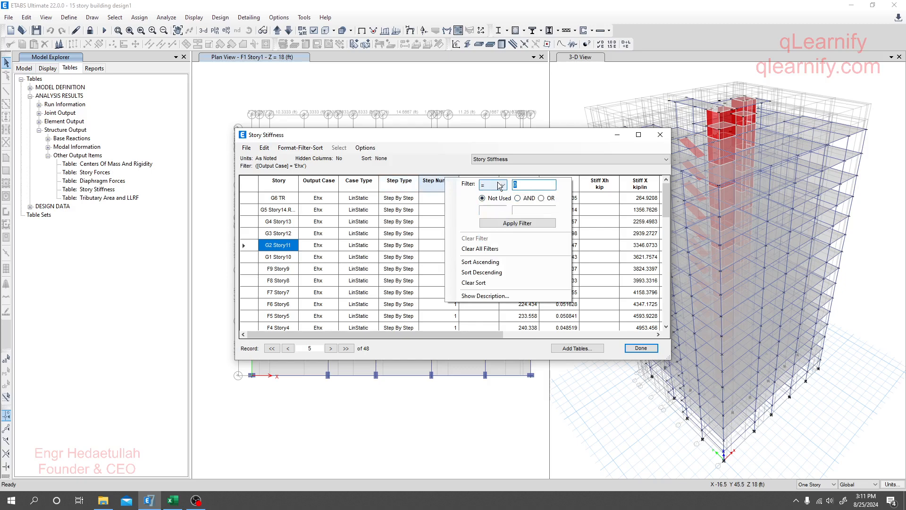
pyautogui.click(518, 223)
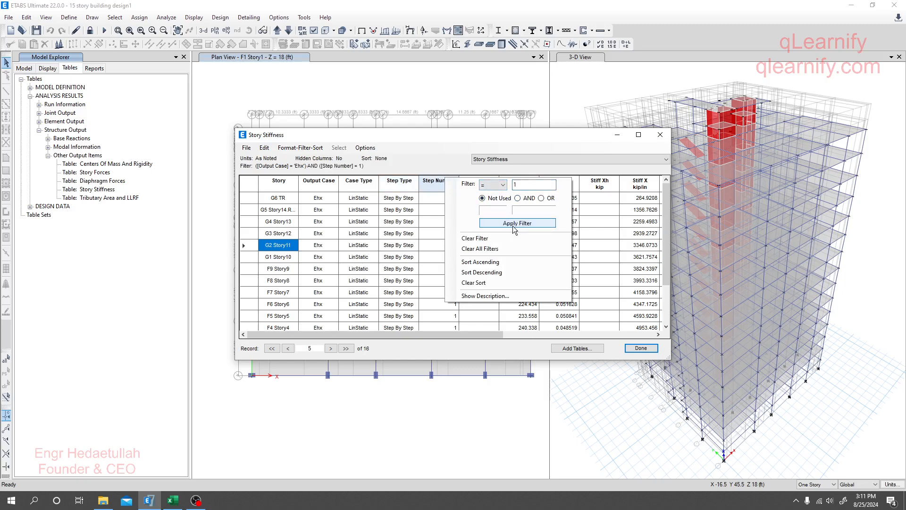
pyautogui.click(517, 223)
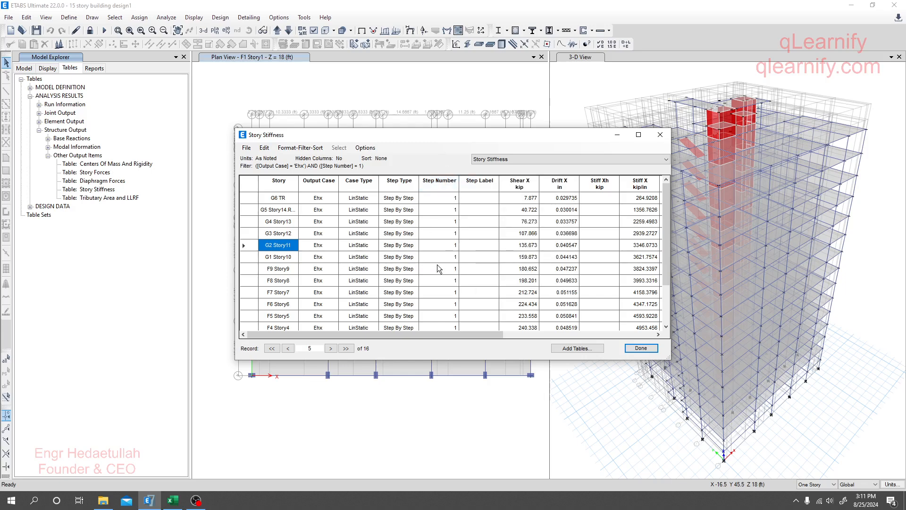
pyautogui.scroll(-3)
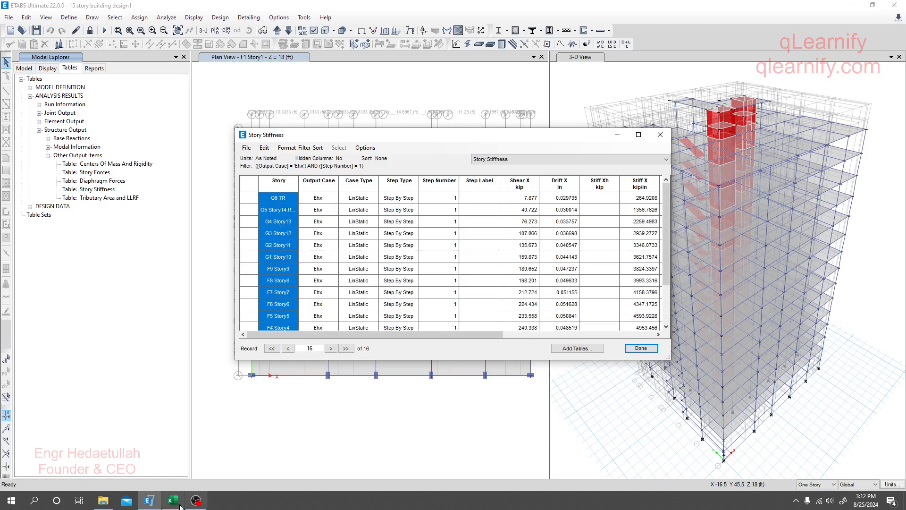
# Step: Switch to the soft-story workbook to paste the 16 story names into the Story column
pyautogui.click(172, 500)
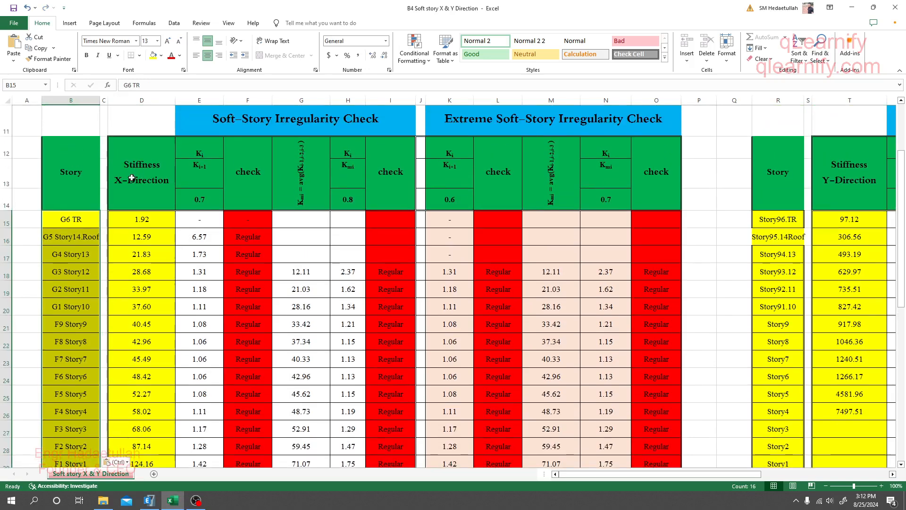
pyautogui.moveTo(166, 232)
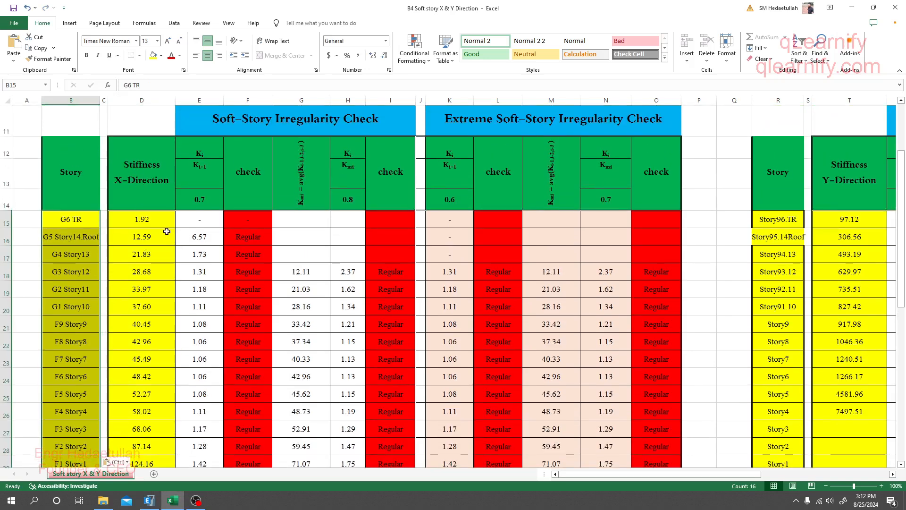
pyautogui.moveTo(170, 230)
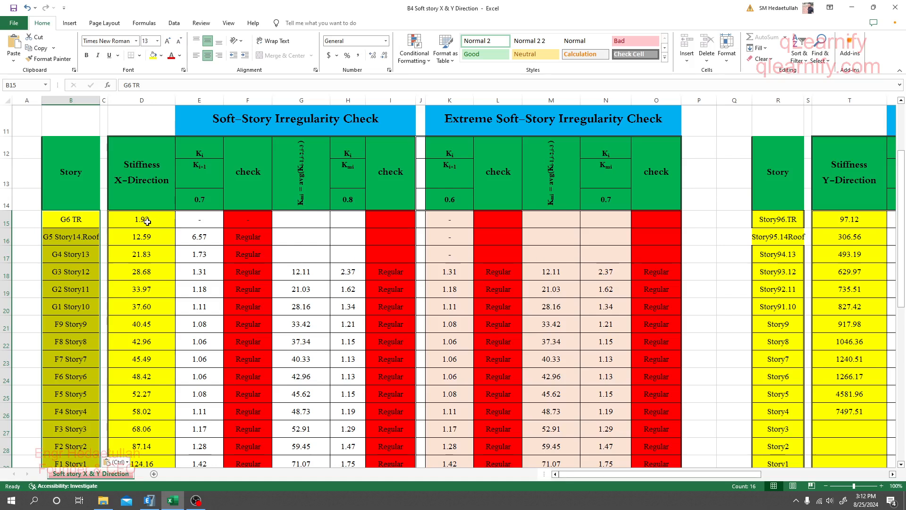
pyautogui.moveTo(136, 219)
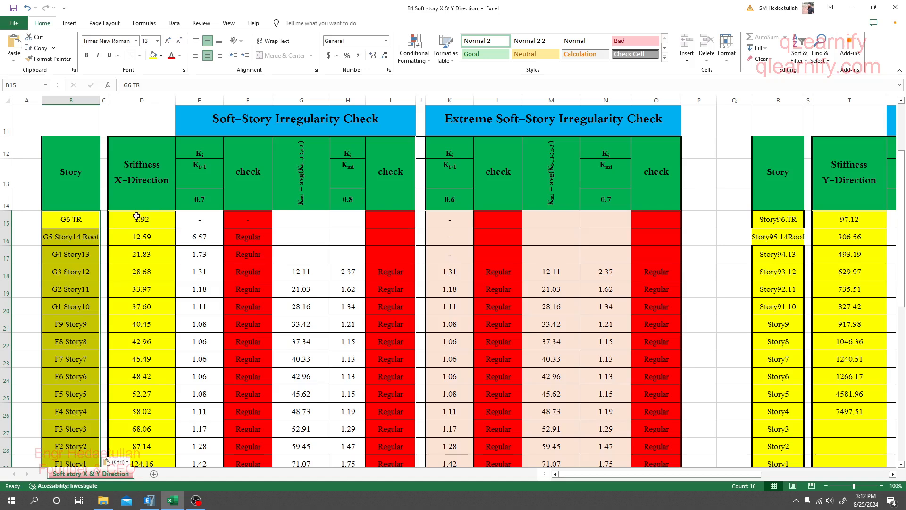
pyautogui.moveTo(155, 309)
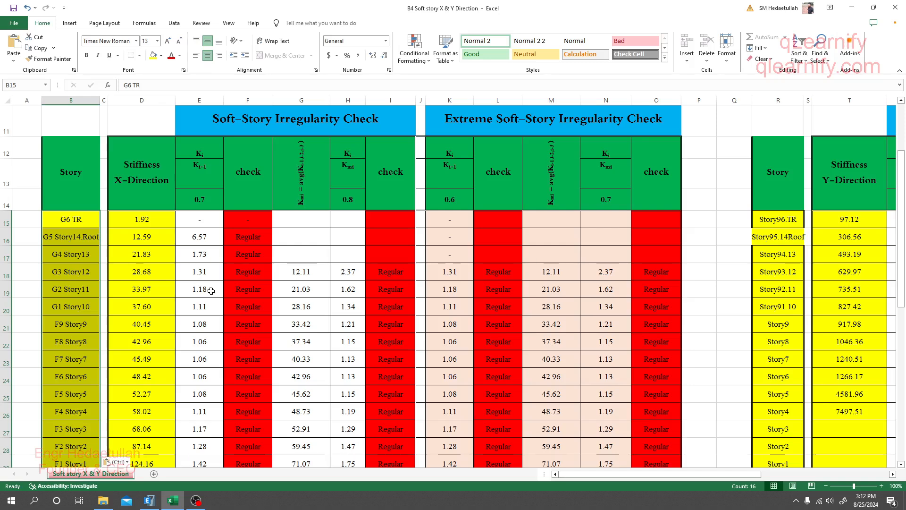
pyautogui.moveTo(137, 309)
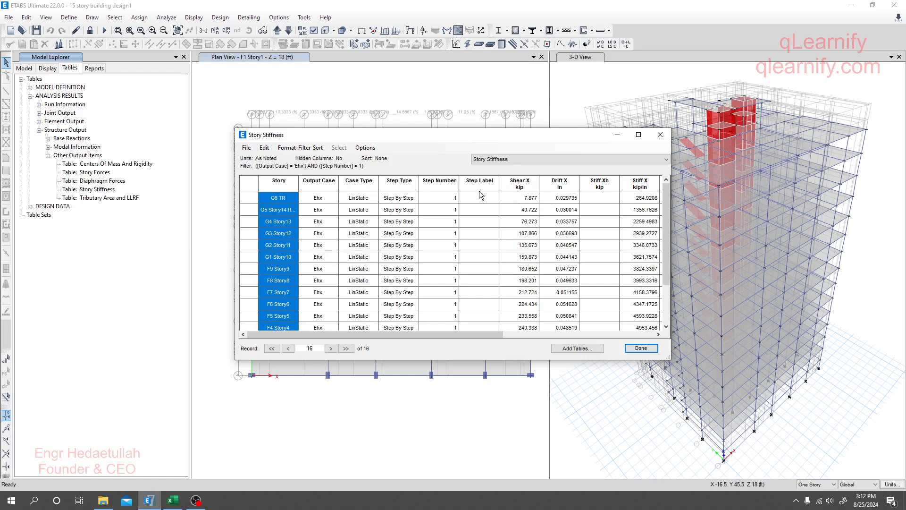
pyautogui.moveTo(568, 235)
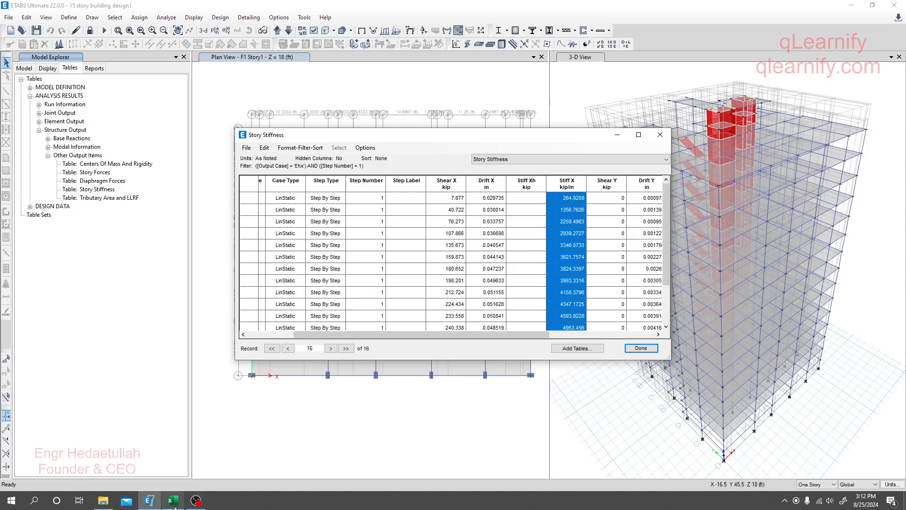
# Step: Return to the irregularity check sheet with the copied Stiff X values
pyautogui.click(173, 500)
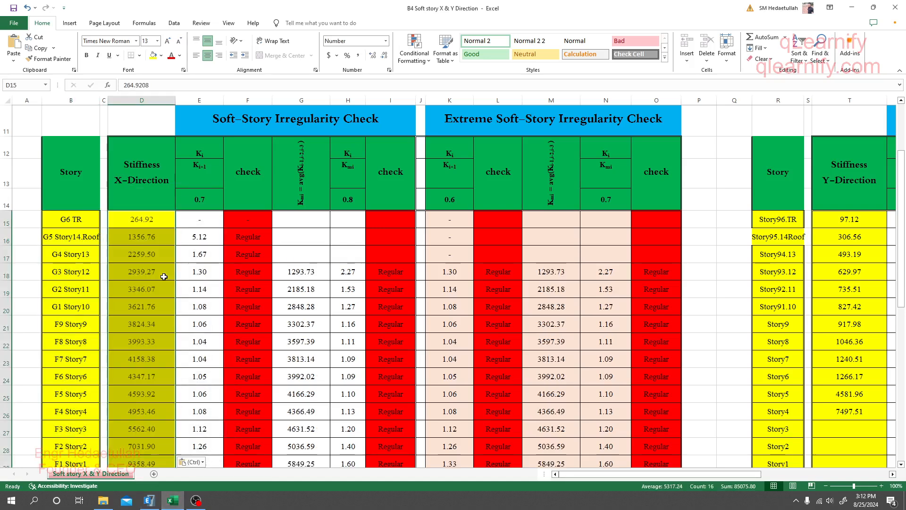
# Step: Review the pasted Stiff X values, ratios and checks confirming every story reads Regular
pyautogui.scroll(-3)
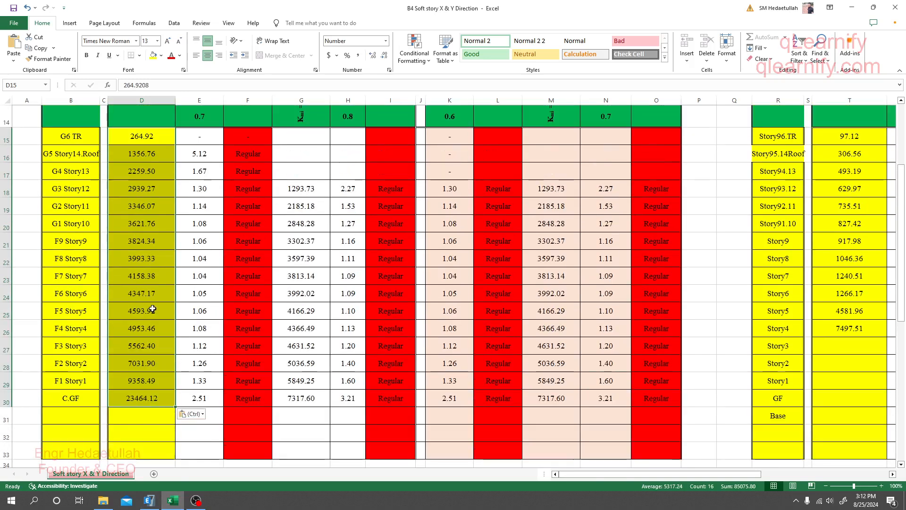
pyautogui.scroll(3)
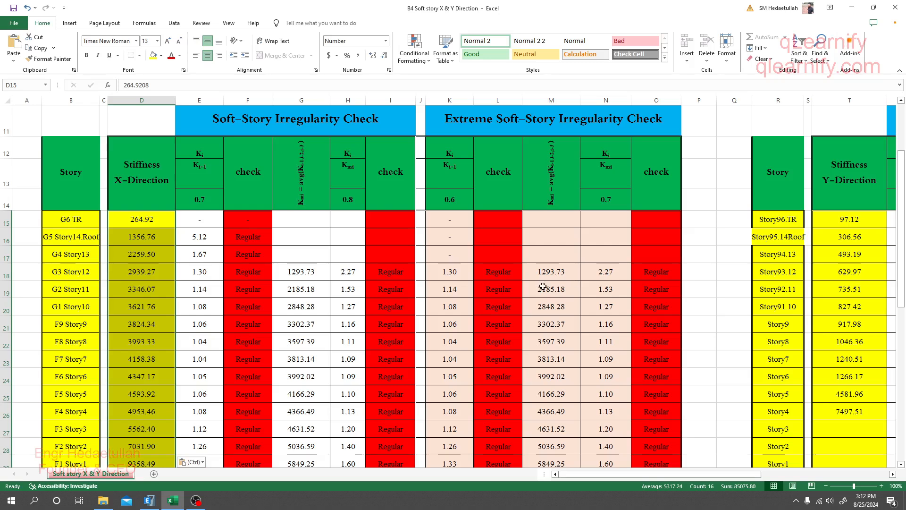
pyautogui.scroll(-3)
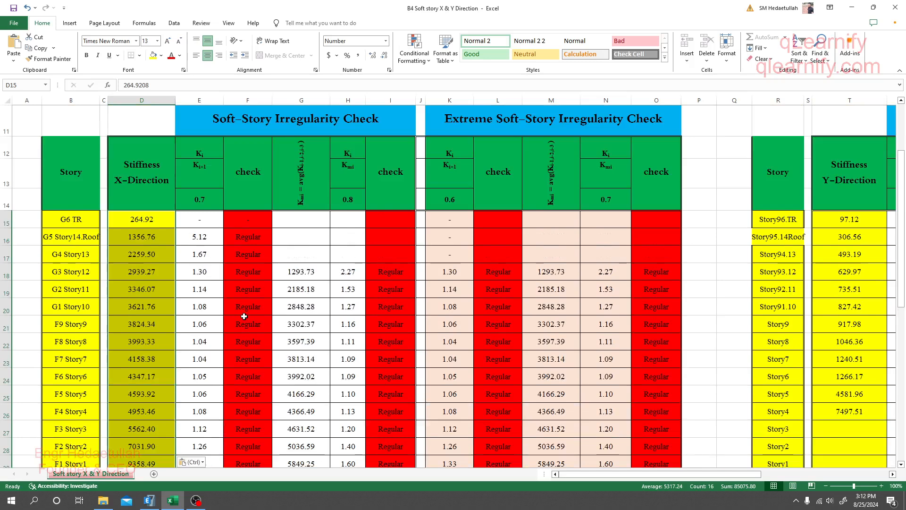
pyautogui.scroll(-3)
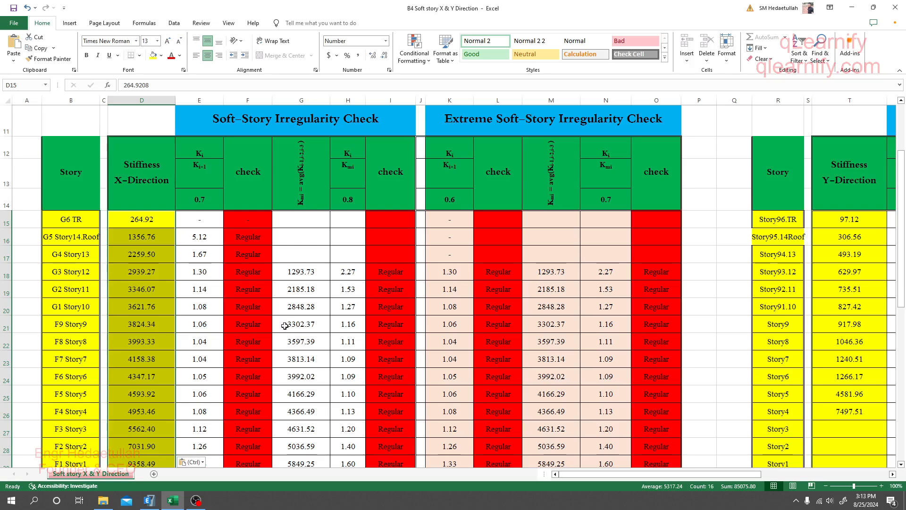
pyautogui.scroll(-3)
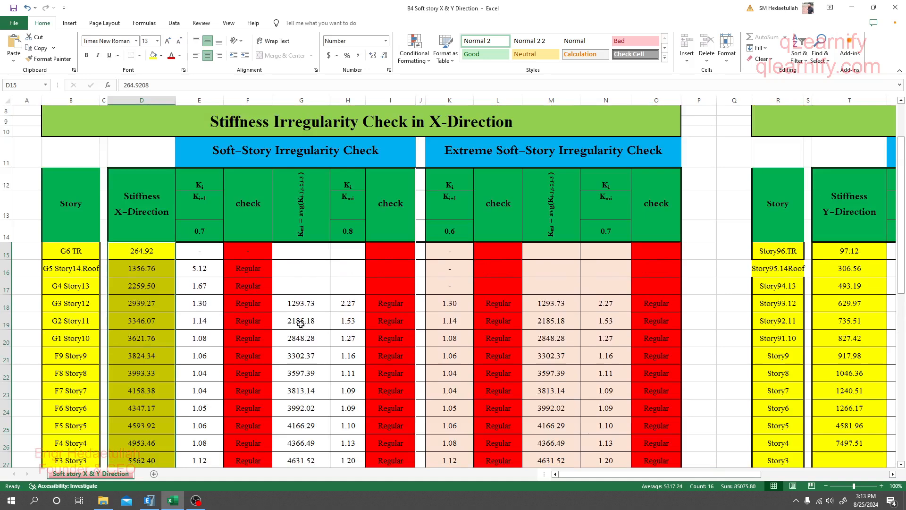
pyautogui.scroll(-3)
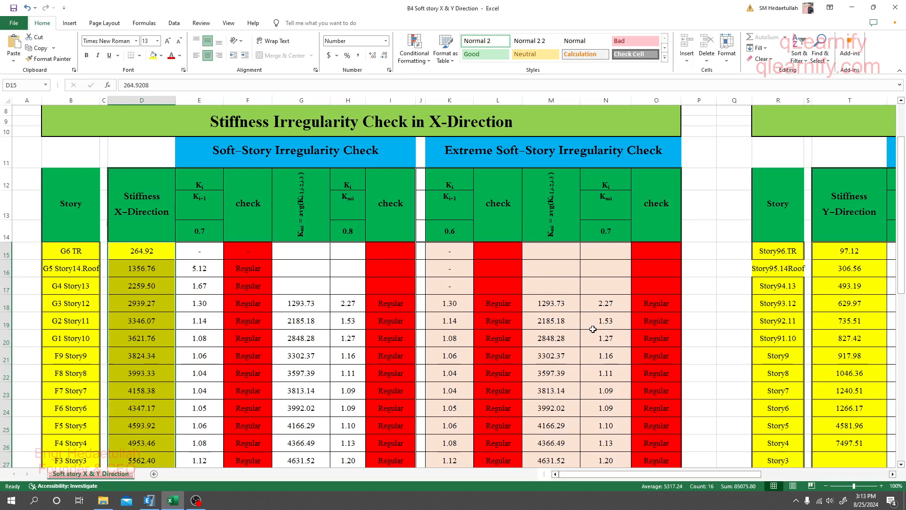
pyautogui.moveTo(257, 159)
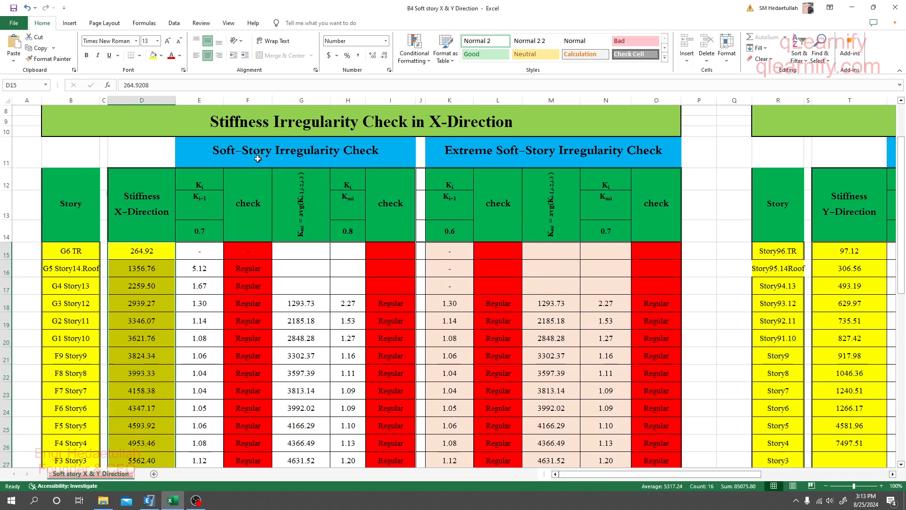
pyautogui.moveTo(216, 153)
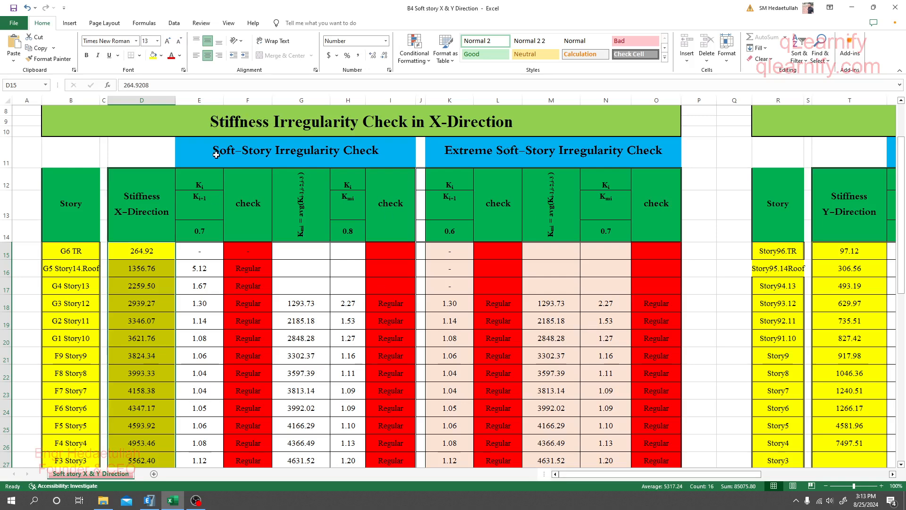
pyautogui.moveTo(298, 153)
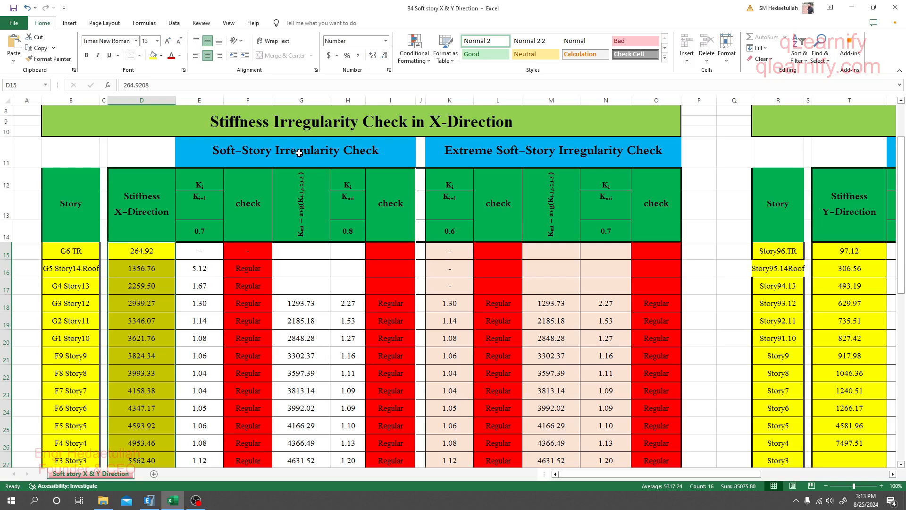